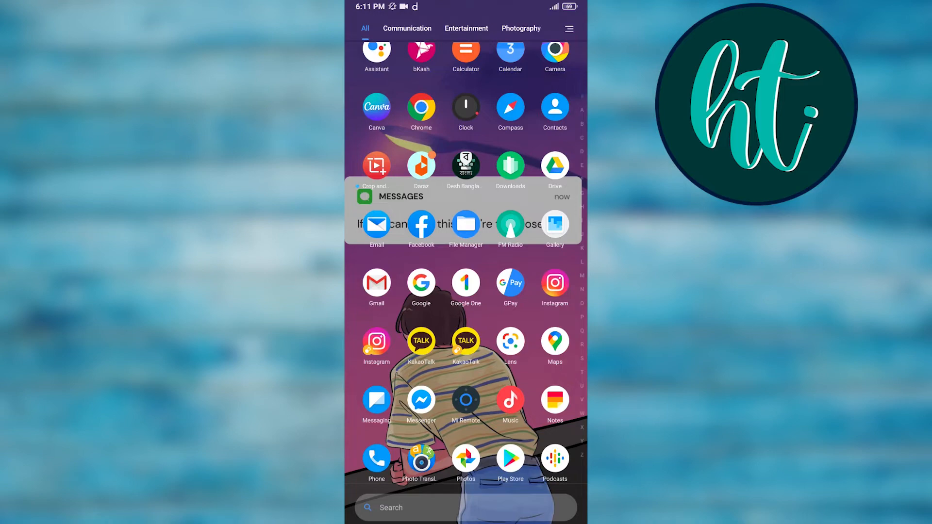
Locate Settings in the app drawer and launch it.
{"action": "scroll", "scroll_direction": "down", "scroll_amount": 3}
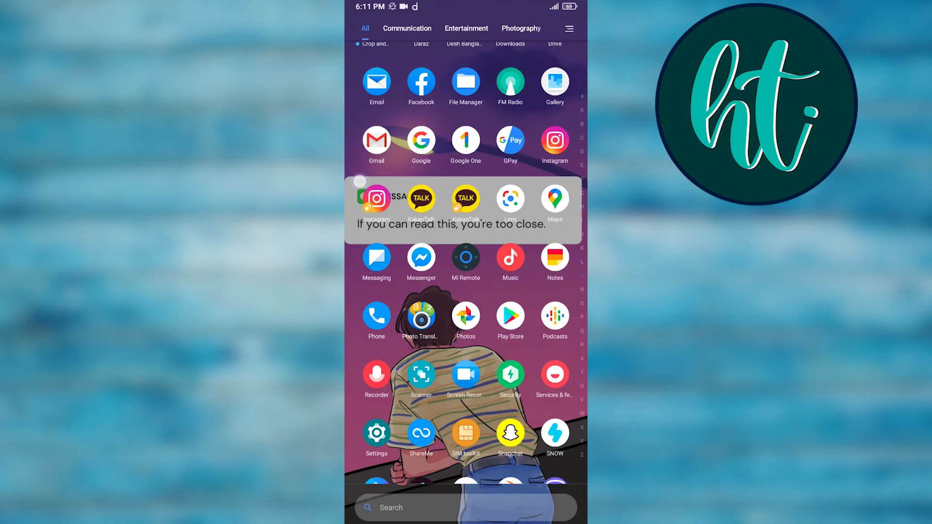
{"action": "scroll", "scroll_direction": "down", "scroll_amount": 3}
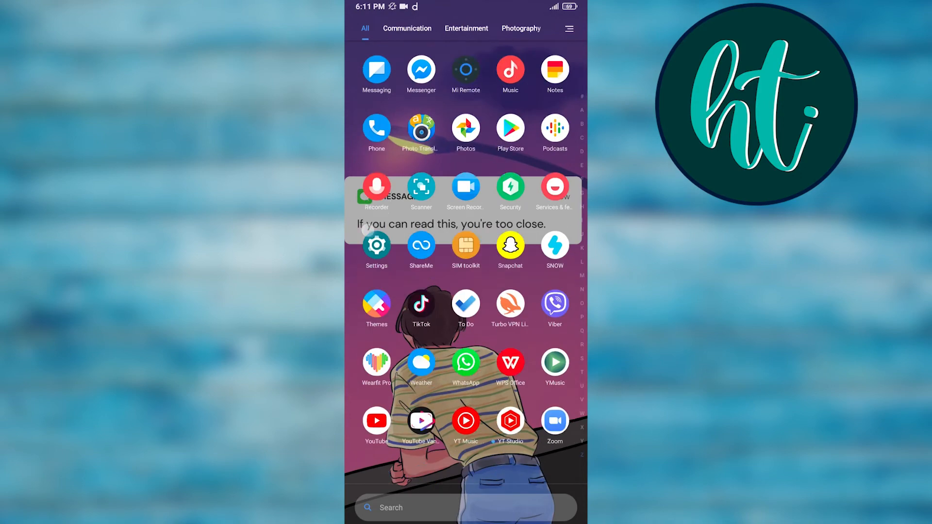
{"action": "scroll", "scroll_direction": "down", "scroll_amount": 3}
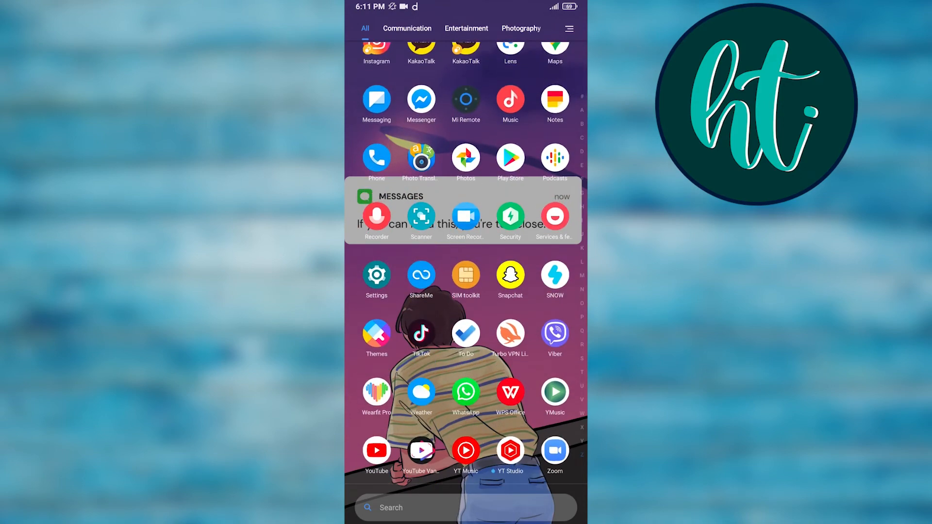
{"action": "left_click", "coordinate": [377, 275]}
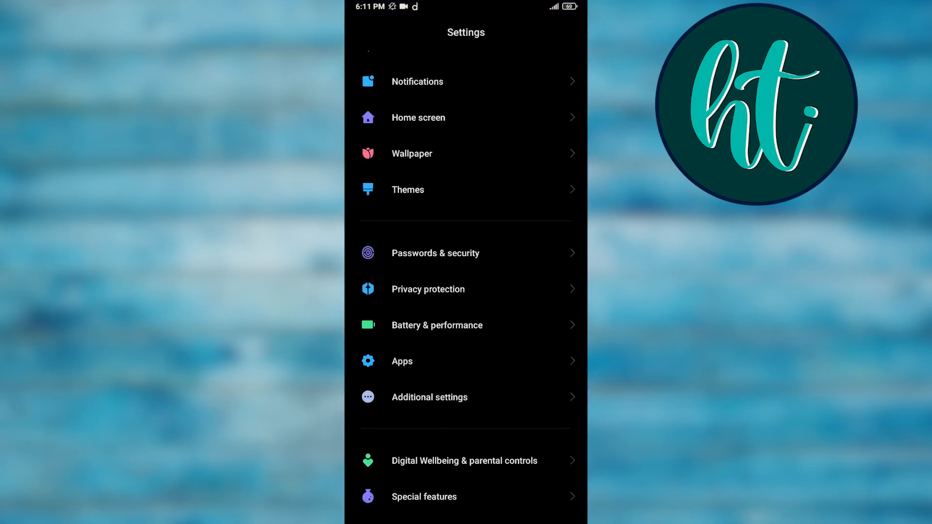
In Dual apps, switch off the Instagram dual app toggle.
{"action": "left_click", "coordinate": [402, 361]}
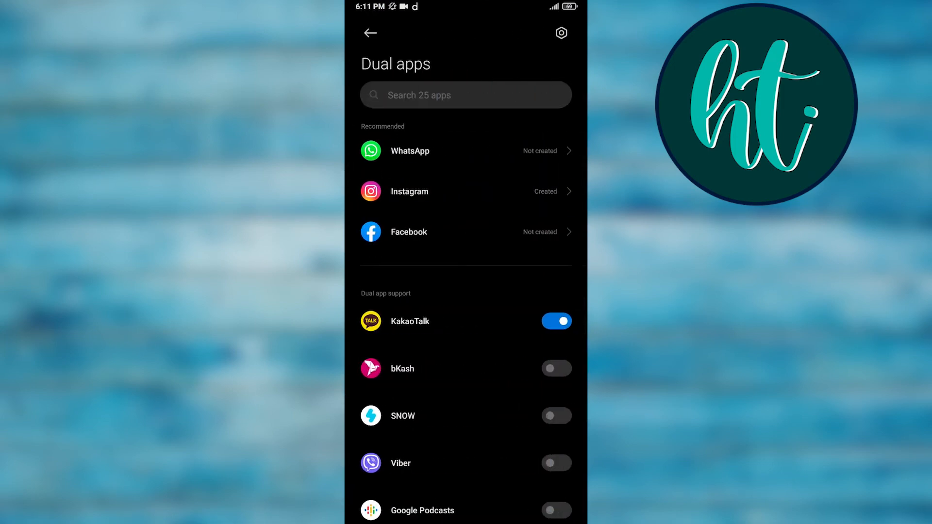
{"action": "left_click", "coordinate": [409, 191]}
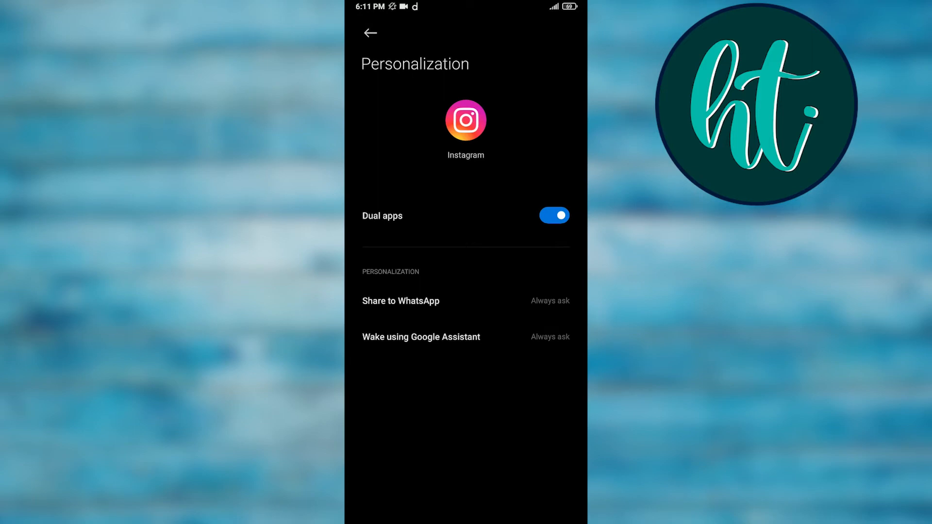
{"action": "left_click", "coordinate": [554, 216]}
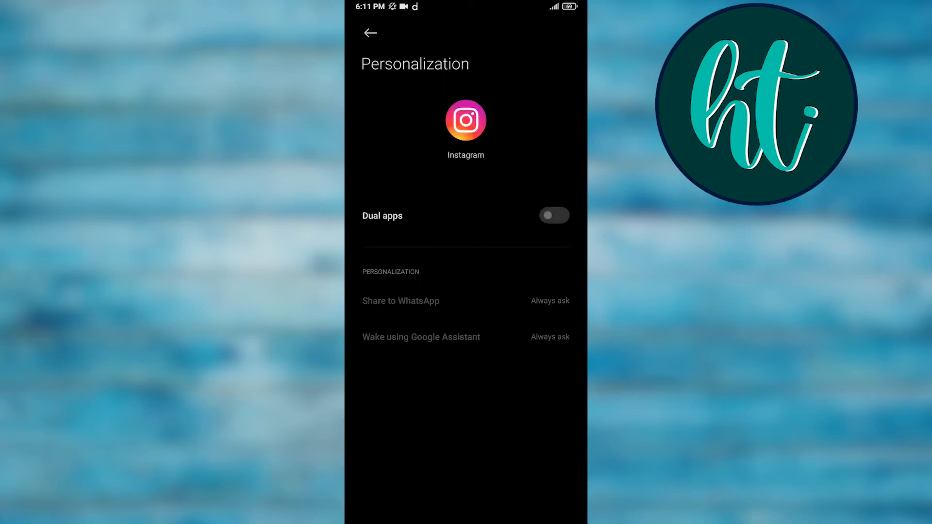